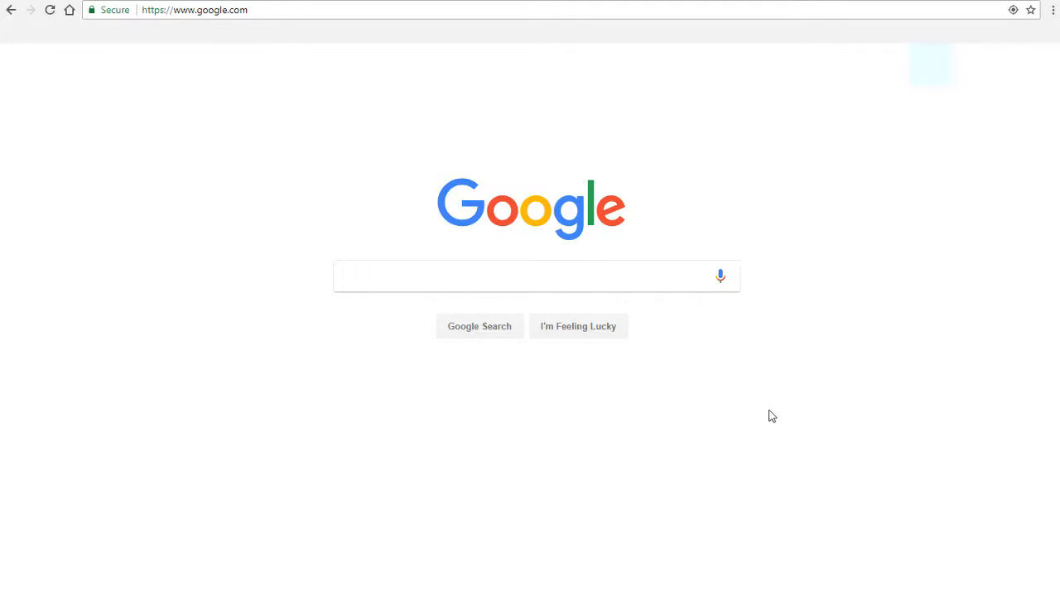
pyautogui.moveTo(768, 415)
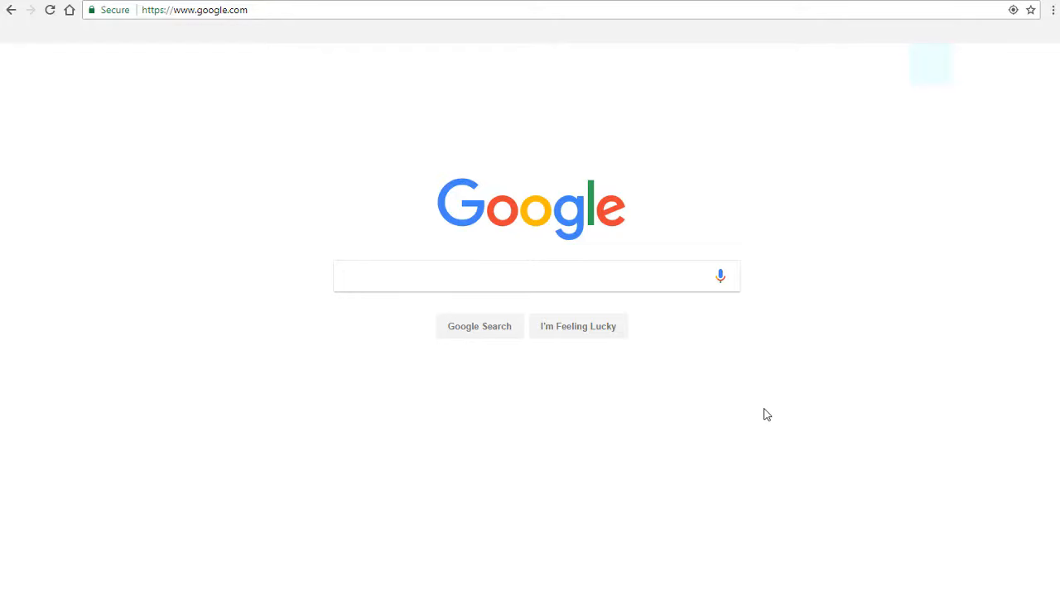
# - Search Google for 'nurse workforce statistics' to bring up scholarly and workforce sources
pyautogui.click(530, 276)
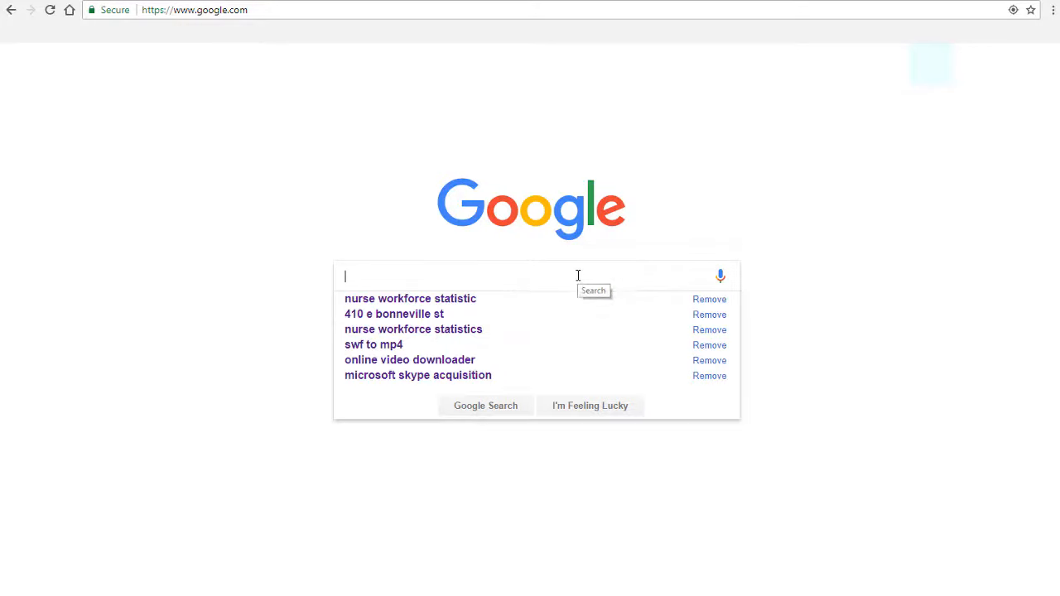
pyautogui.write('nurse w')
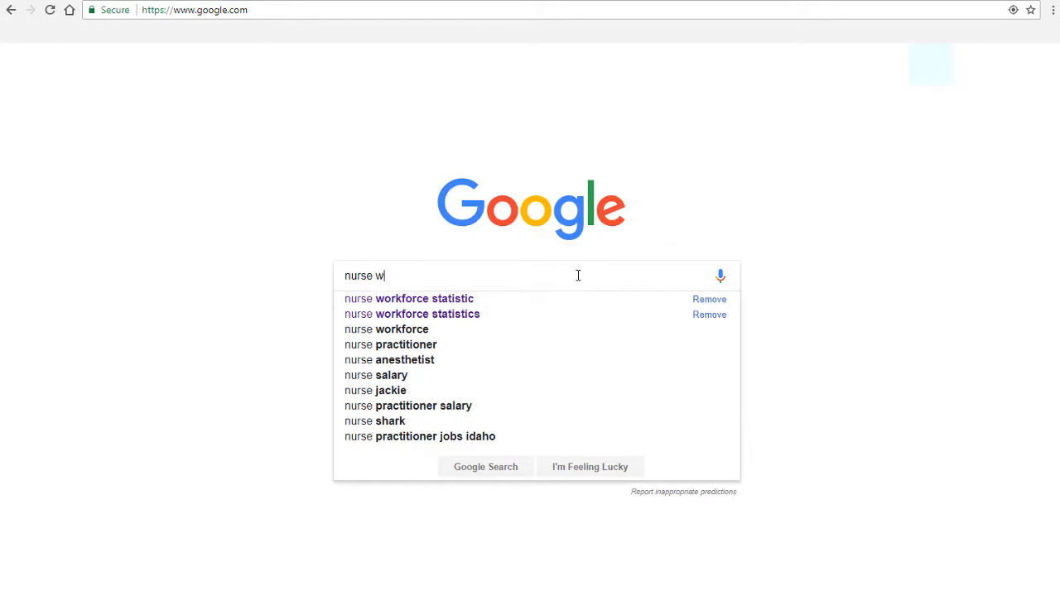
pyautogui.write('orkforce statistics')
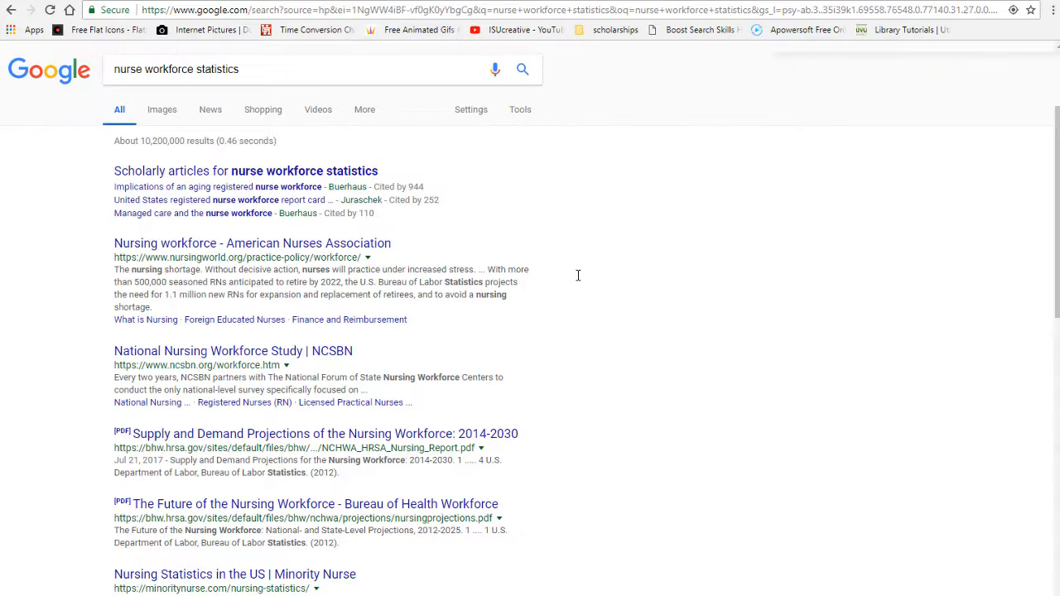
pyautogui.moveTo(550, 276)
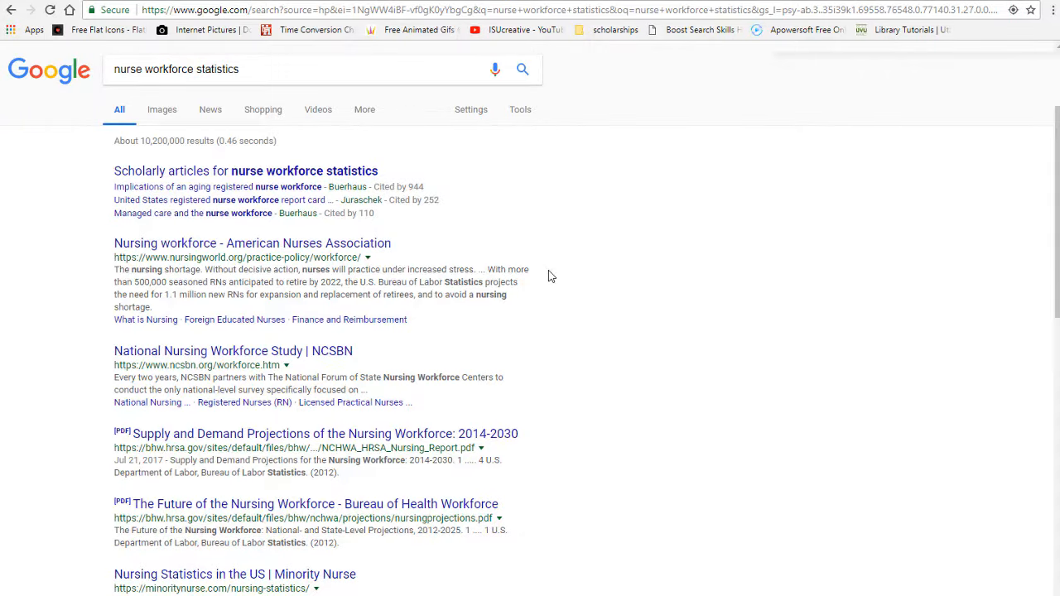
pyautogui.scroll(-3)
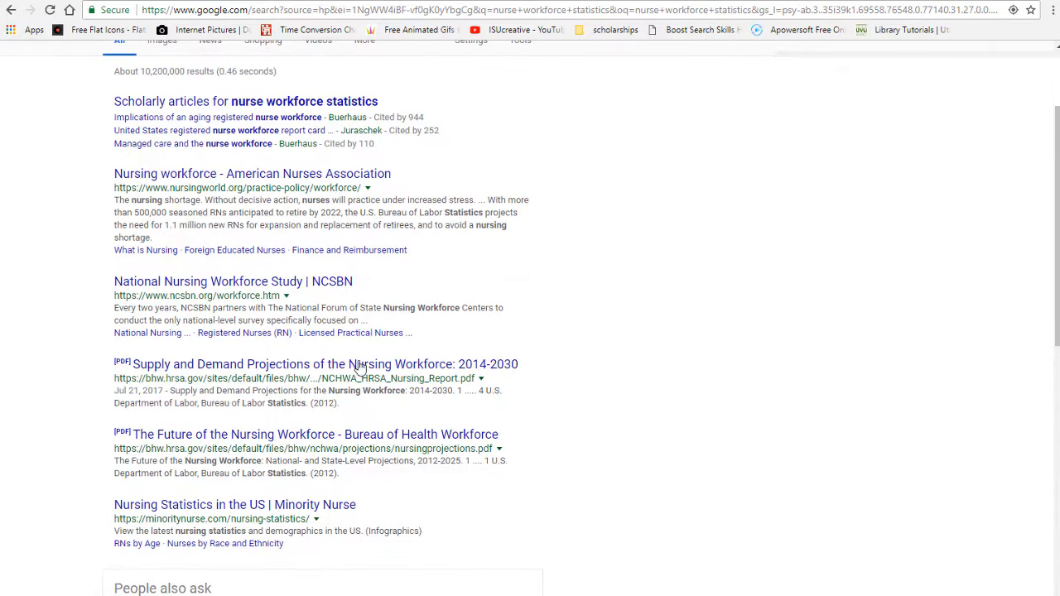
pyautogui.scroll(-3)
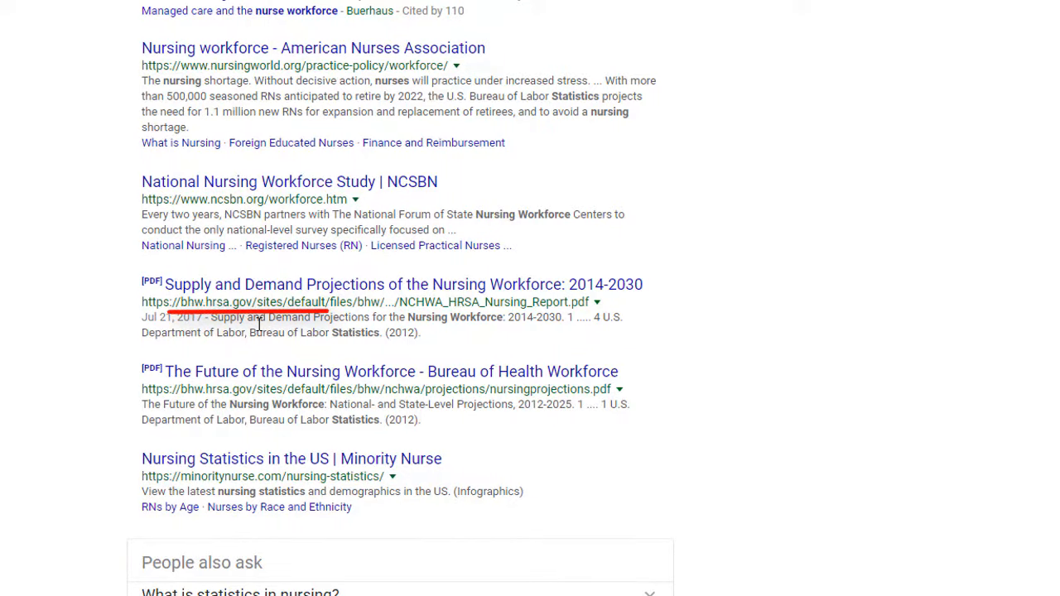
pyautogui.scroll(-3)
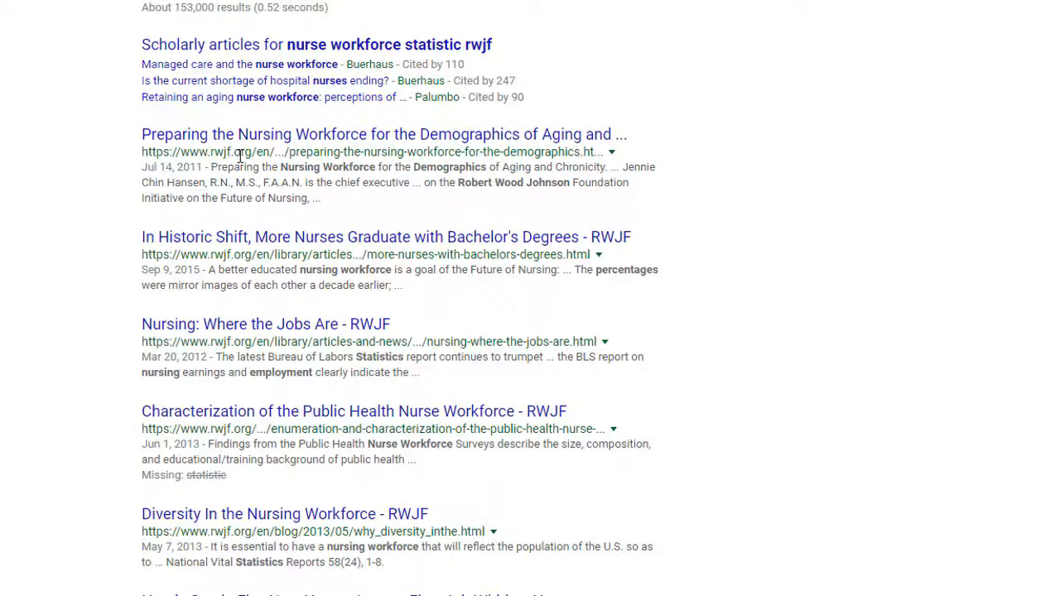
pyautogui.moveTo(331, 181)
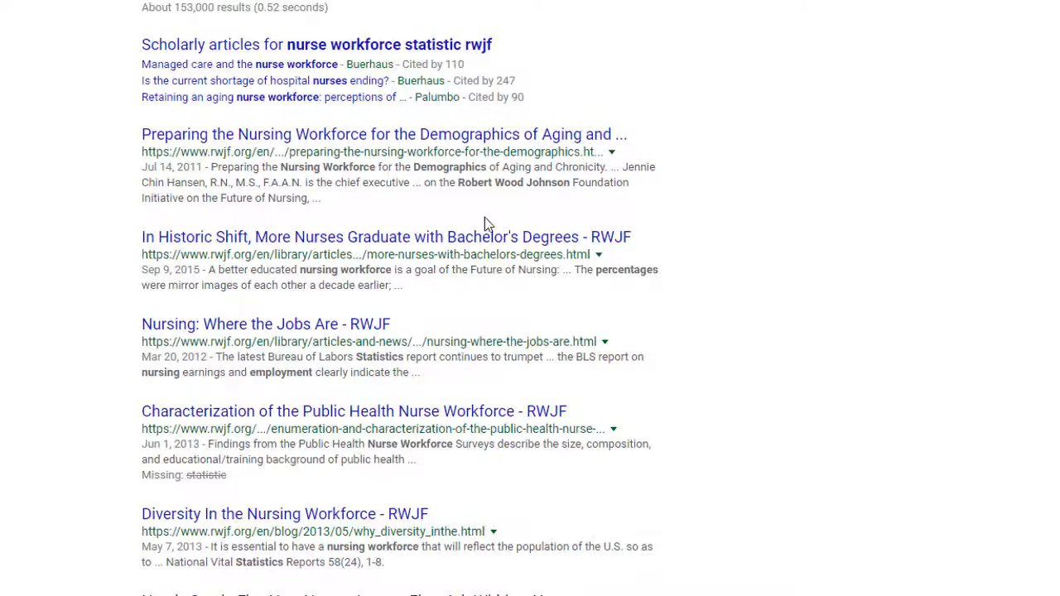
pyautogui.moveTo(555, 101)
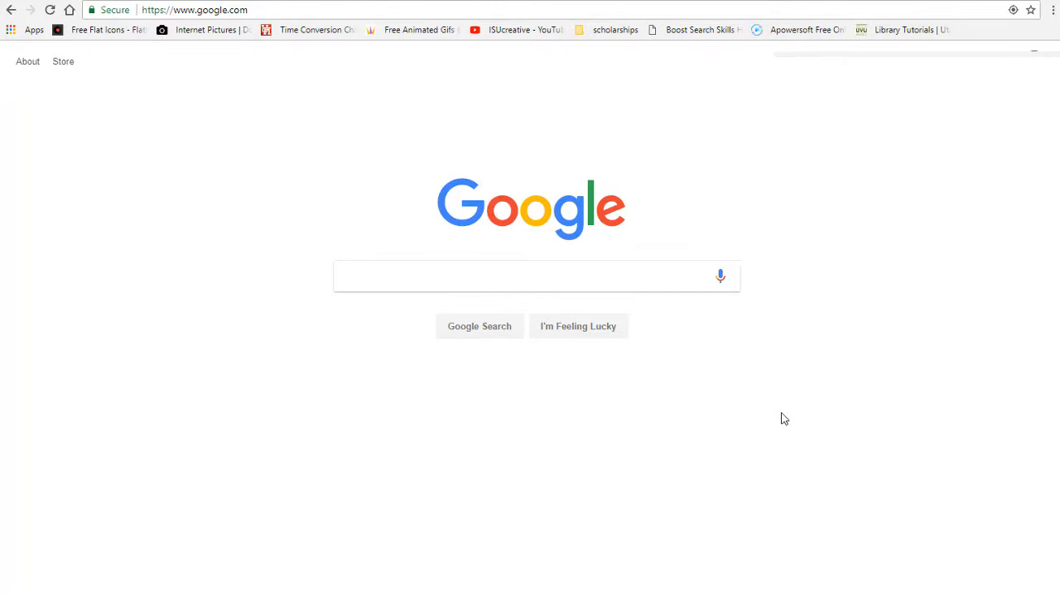
pyautogui.moveTo(775, 416)
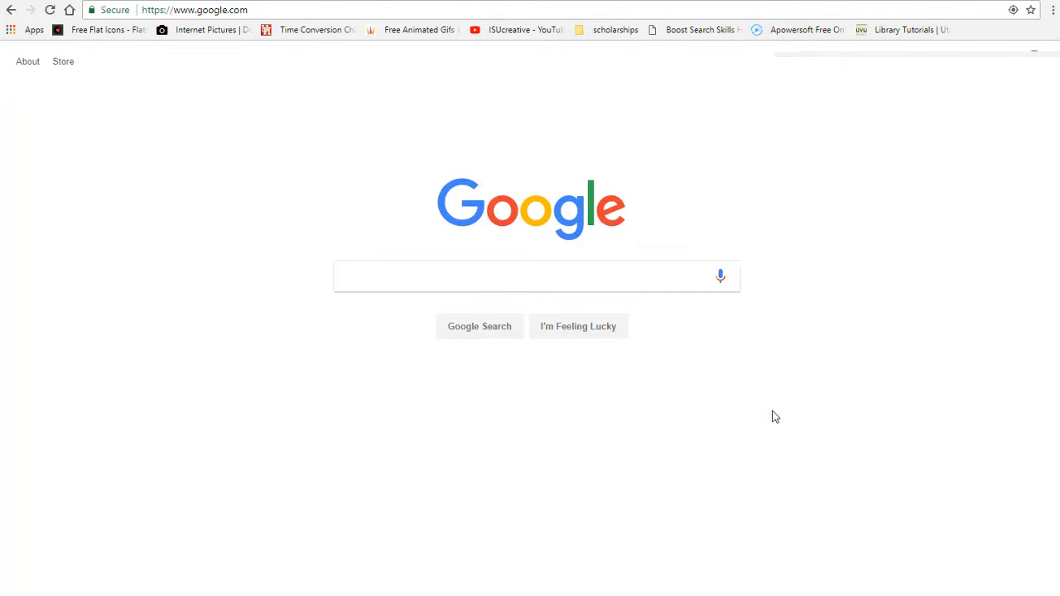